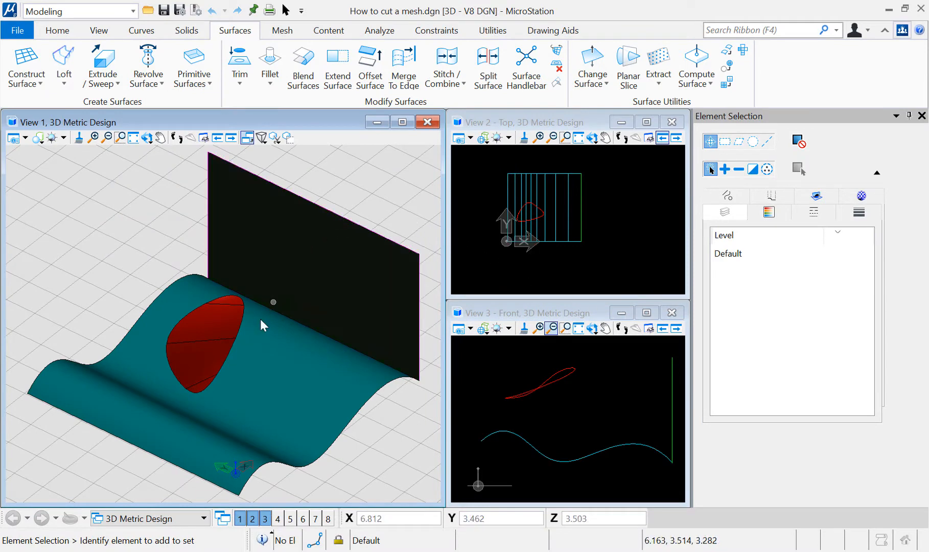
# - Clear the selection and start Trim Surfaces by Curves with Orthogonal direction
pyautogui.click(264, 329)
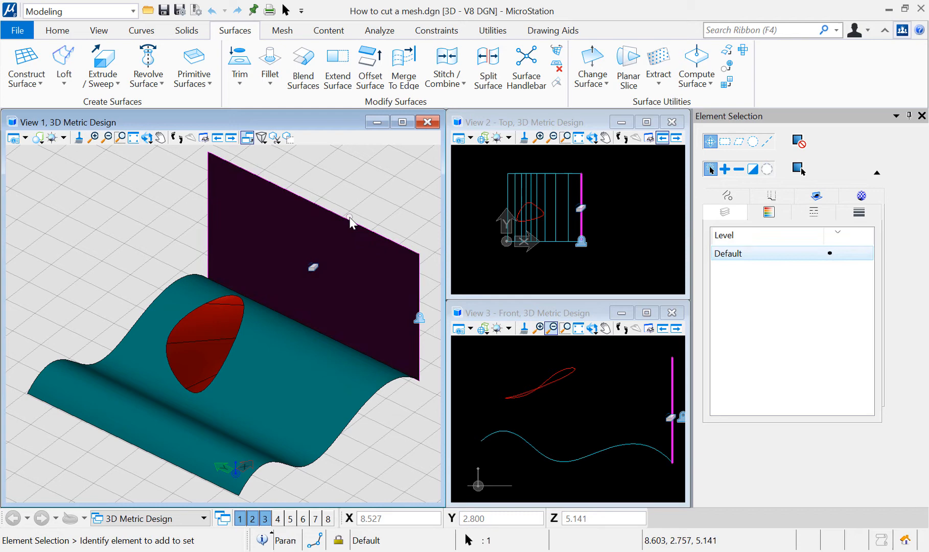
pyautogui.moveTo(346, 224)
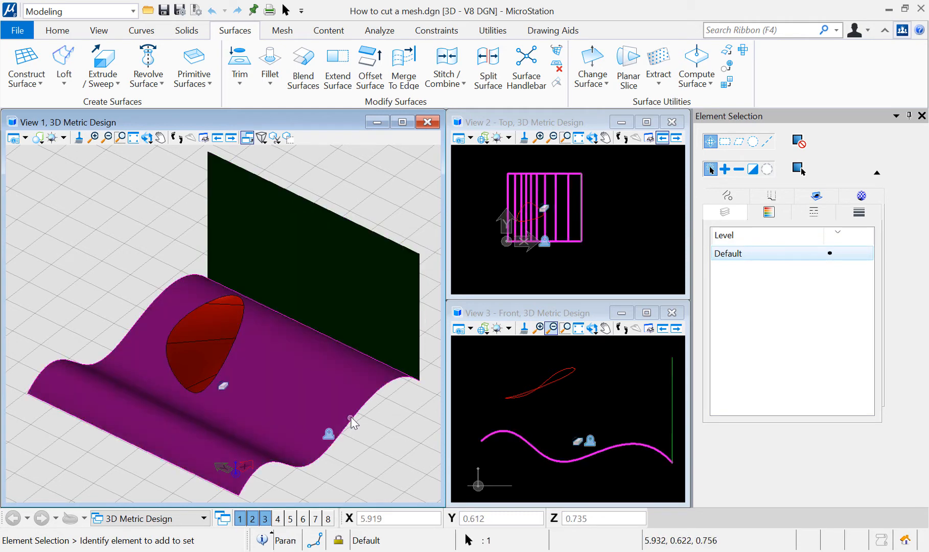
pyautogui.moveTo(233, 359)
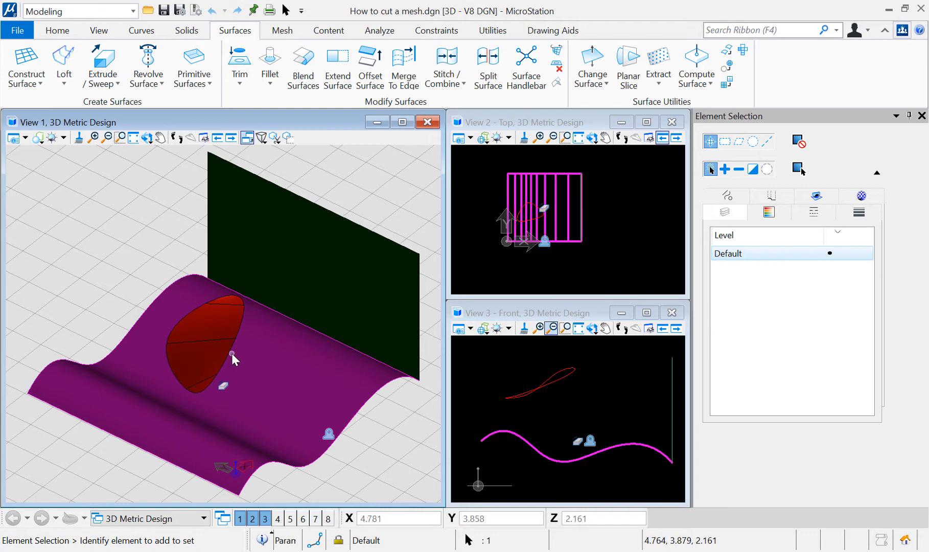
pyautogui.click(224, 346)
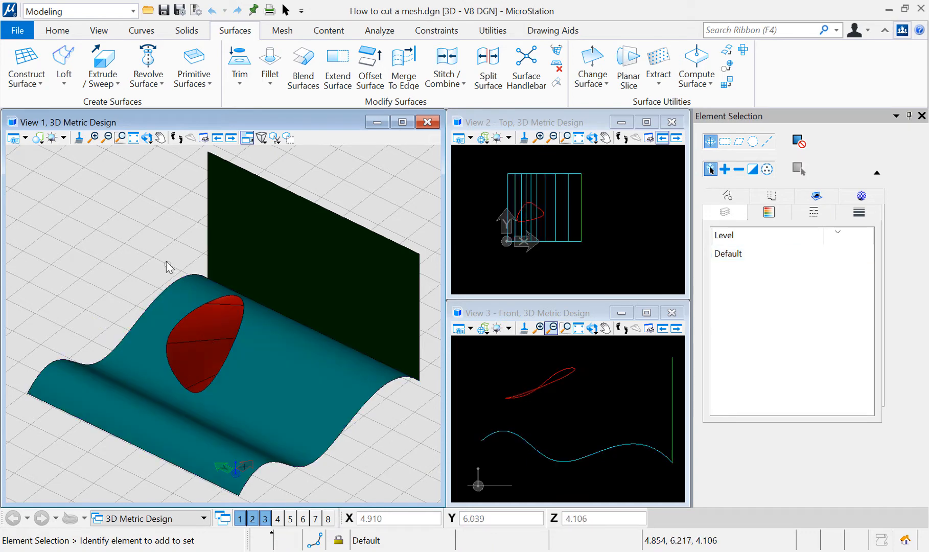
pyautogui.moveTo(173, 249)
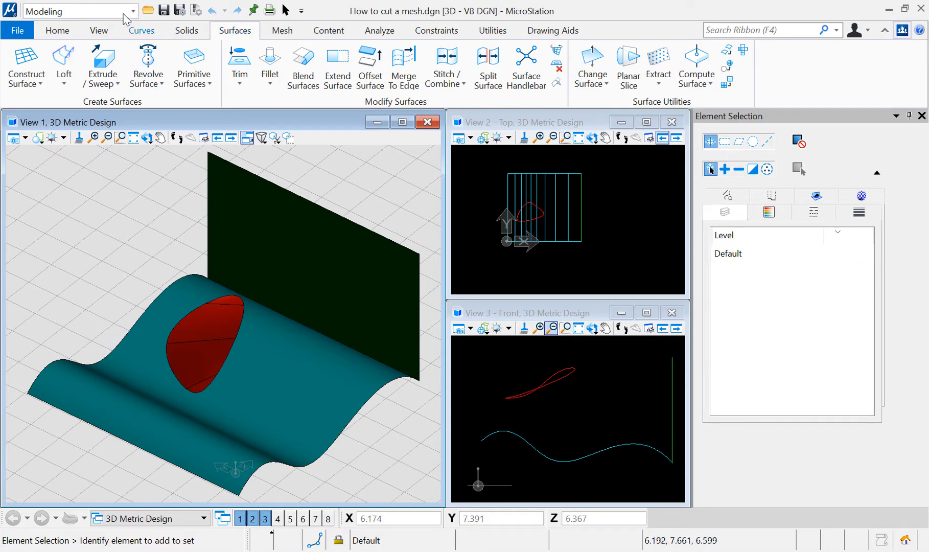
pyautogui.click(132, 11)
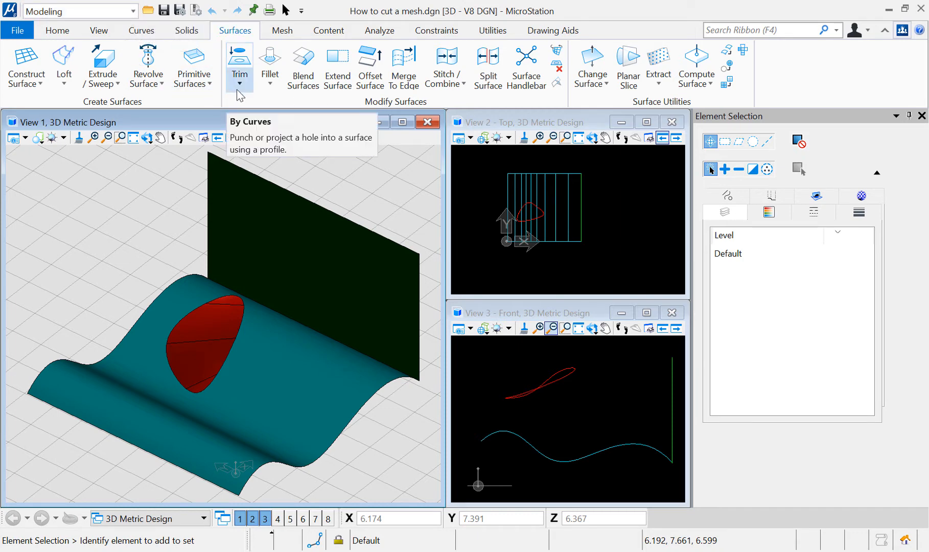
pyautogui.click(239, 77)
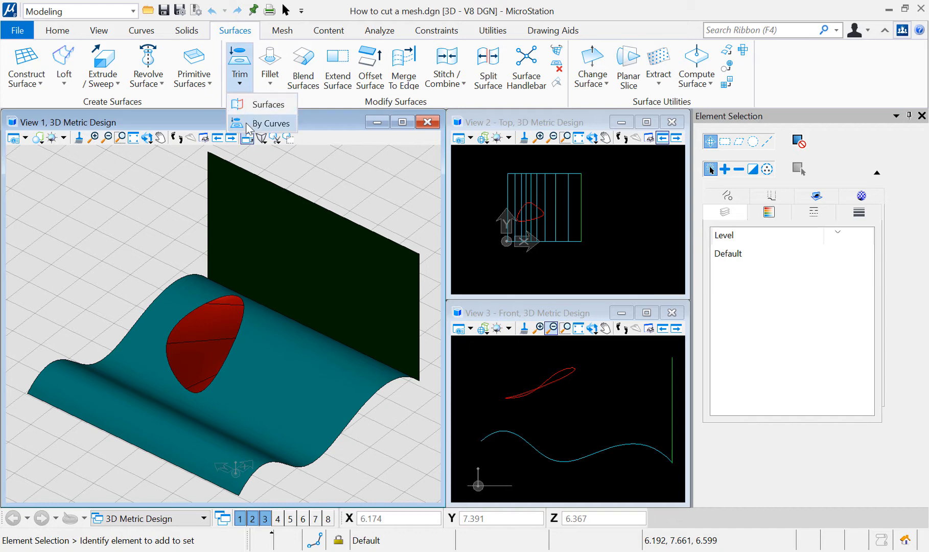
pyautogui.click(271, 123)
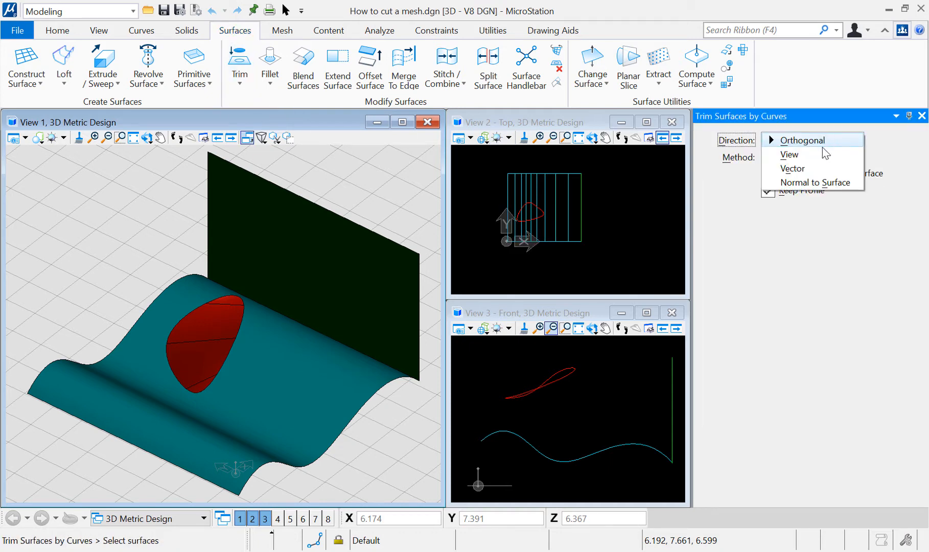
pyautogui.moveTo(793, 169)
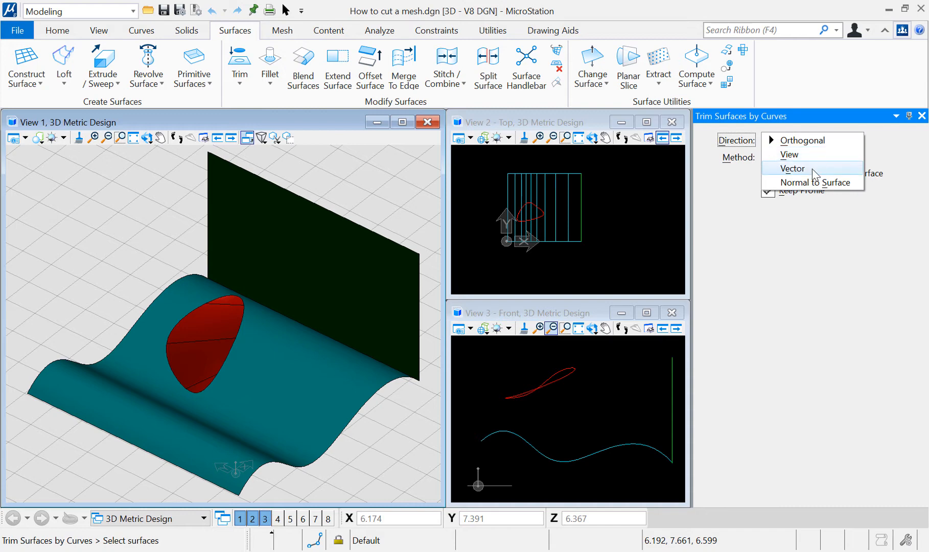
pyautogui.moveTo(888, 147)
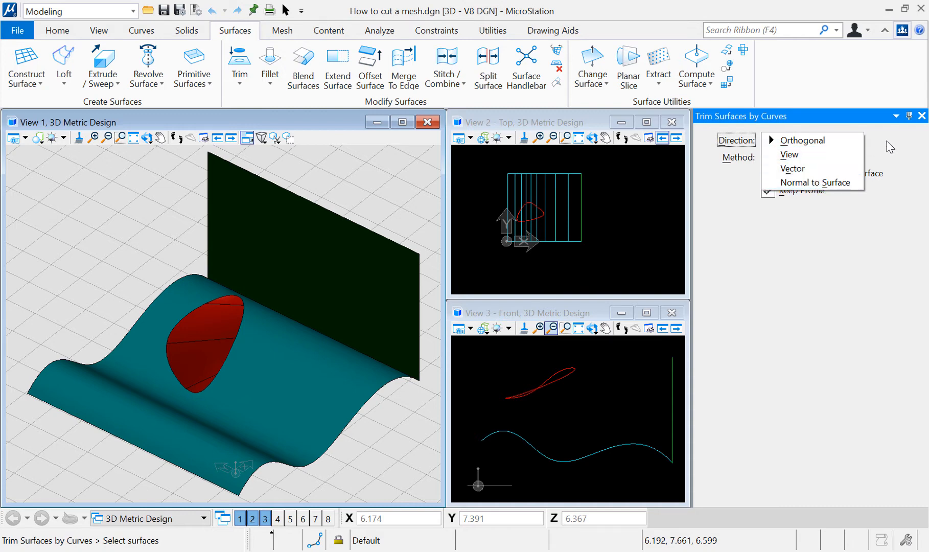
pyautogui.click(803, 140)
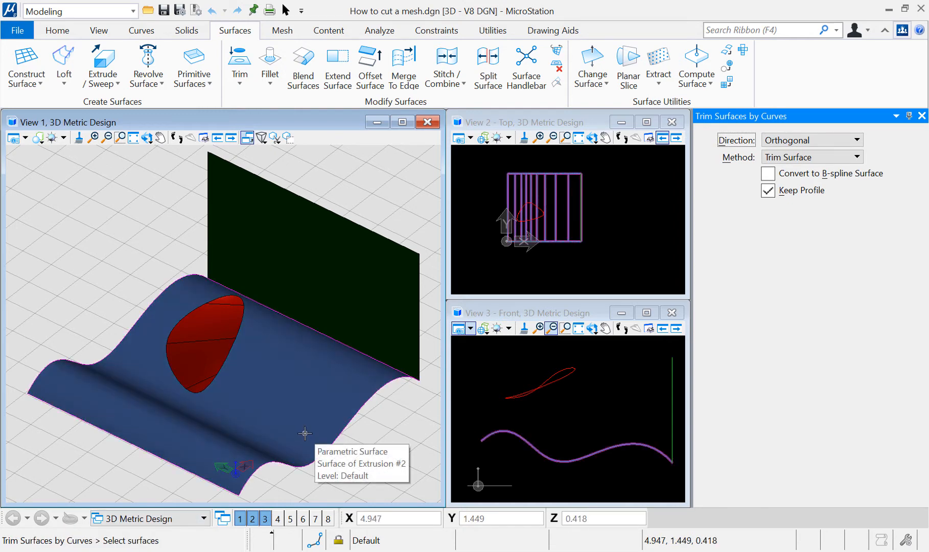
# - Pick the wavy surface, then the red curve, to preview the curve-shaped hole
pyautogui.click(306, 434)
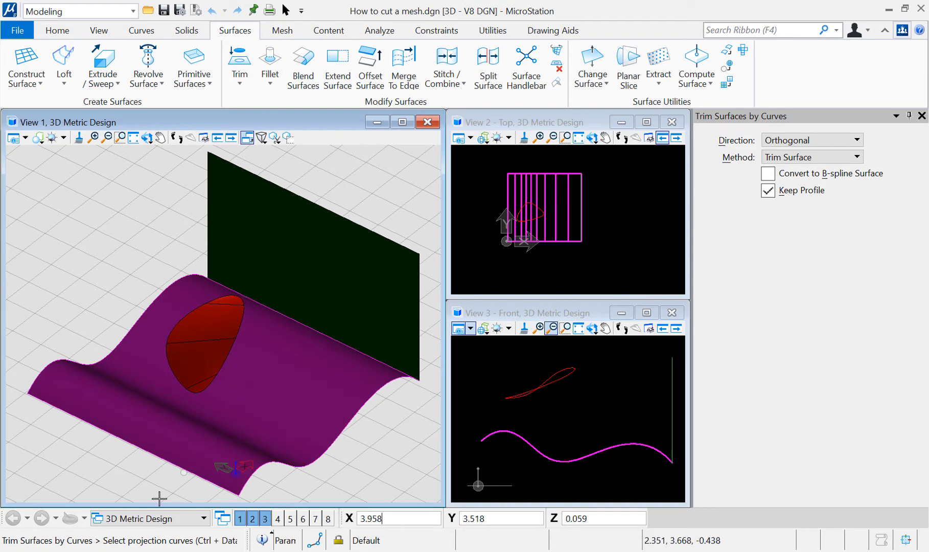
pyautogui.click(213, 375)
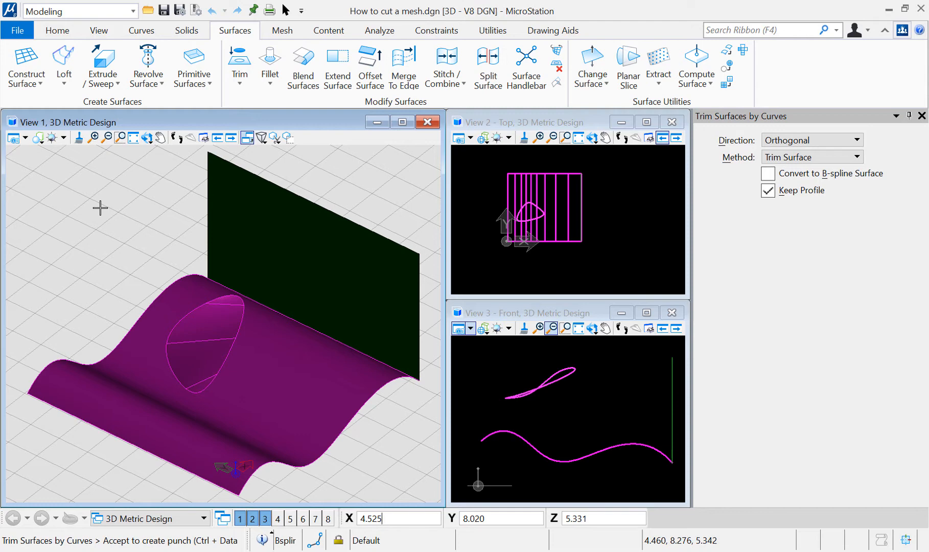
pyautogui.click(228, 249)
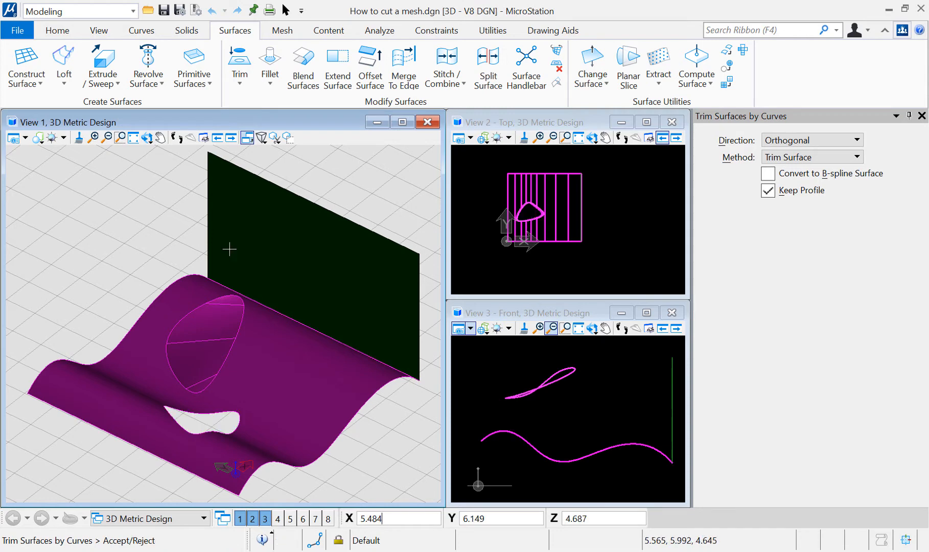
pyautogui.moveTo(607, 268)
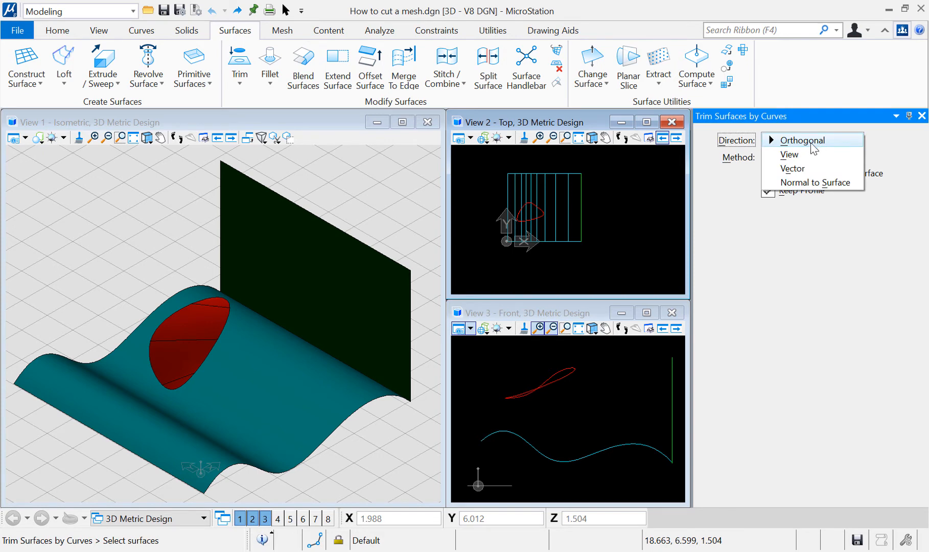
# - Switch Direction to View and punch the red curve's hole through the vertical plane
pyautogui.click(789, 155)
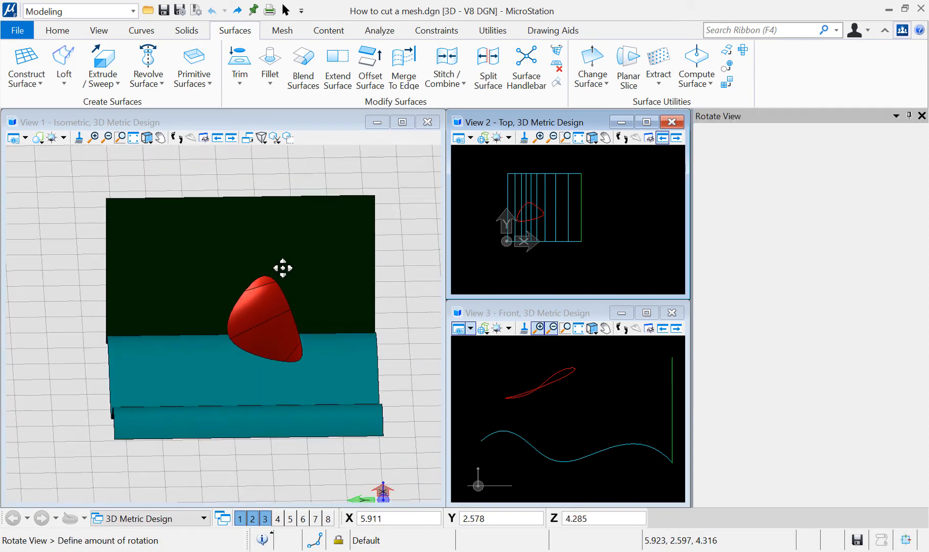
pyautogui.click(239, 61)
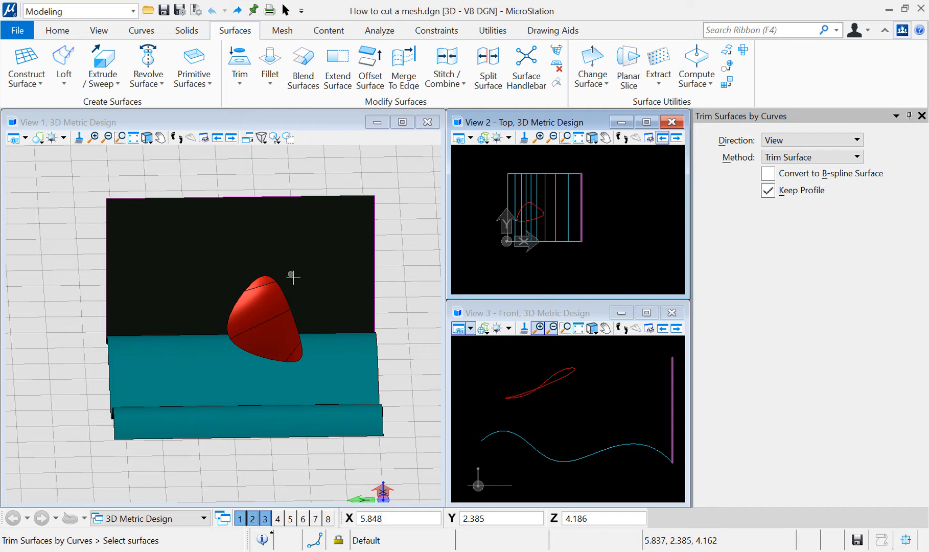
pyautogui.click(266, 320)
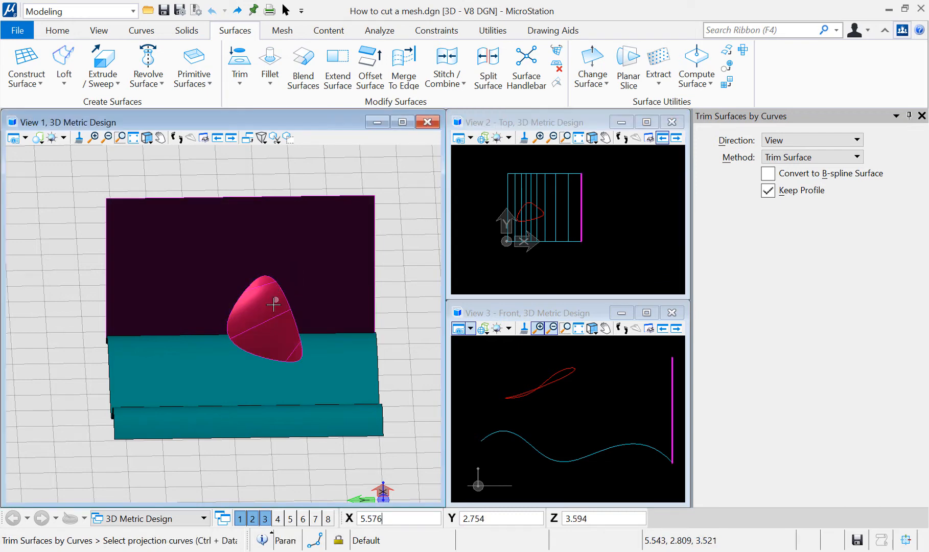
pyautogui.click(269, 312)
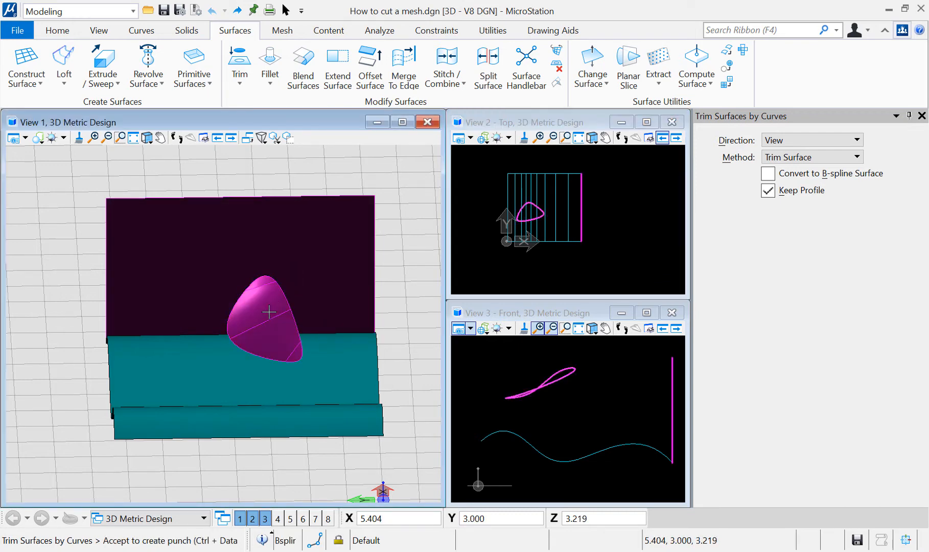
pyautogui.click(269, 313)
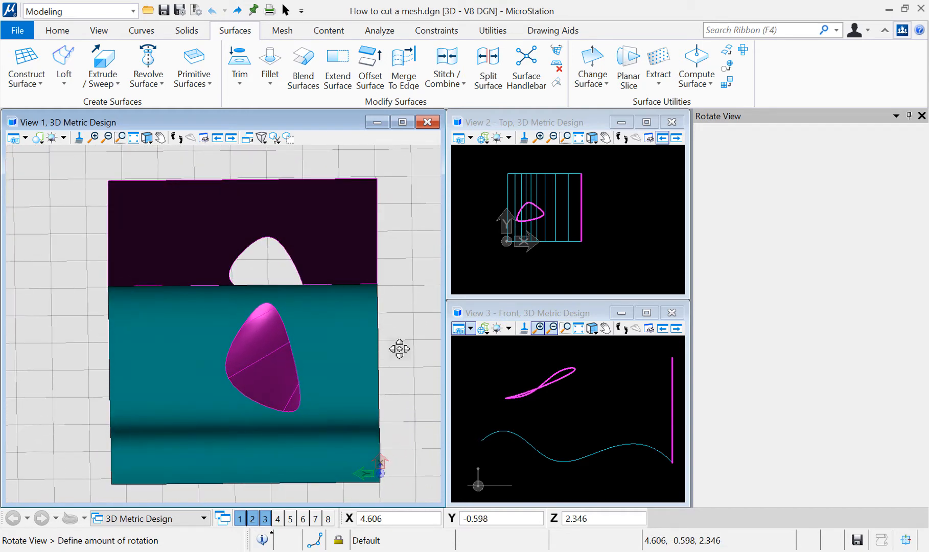
pyautogui.click(239, 66)
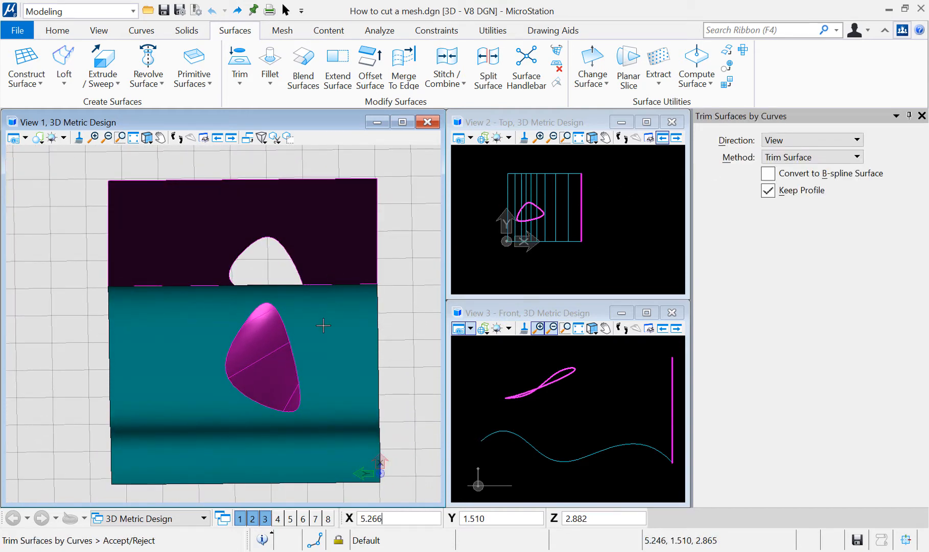
pyautogui.click(323, 326)
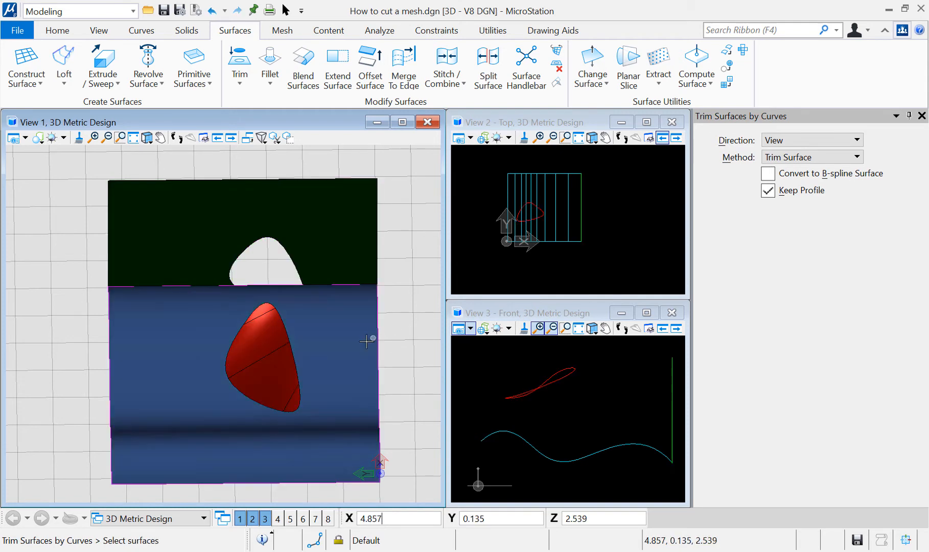
# - Pick the wavy surface and red curve, then rotate to an isometric view
pyautogui.click(274, 349)
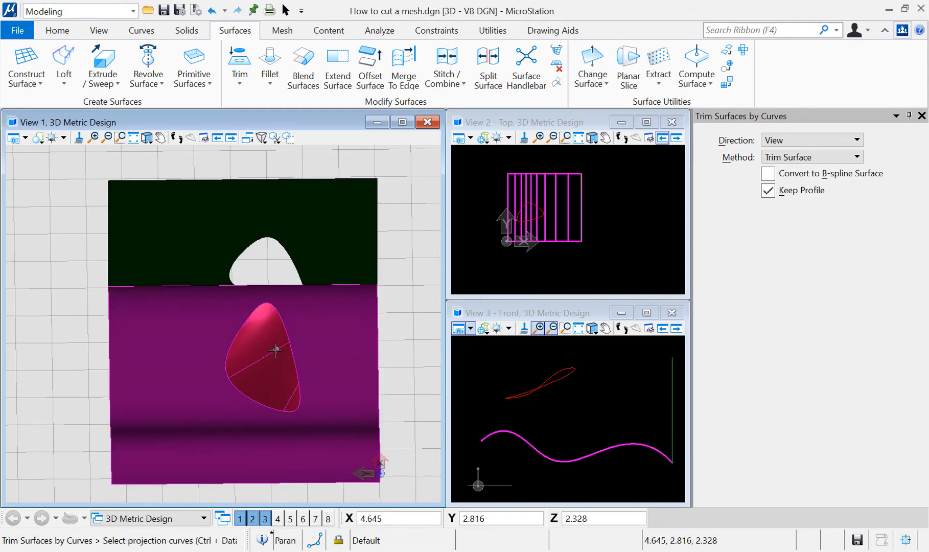
pyautogui.click(275, 350)
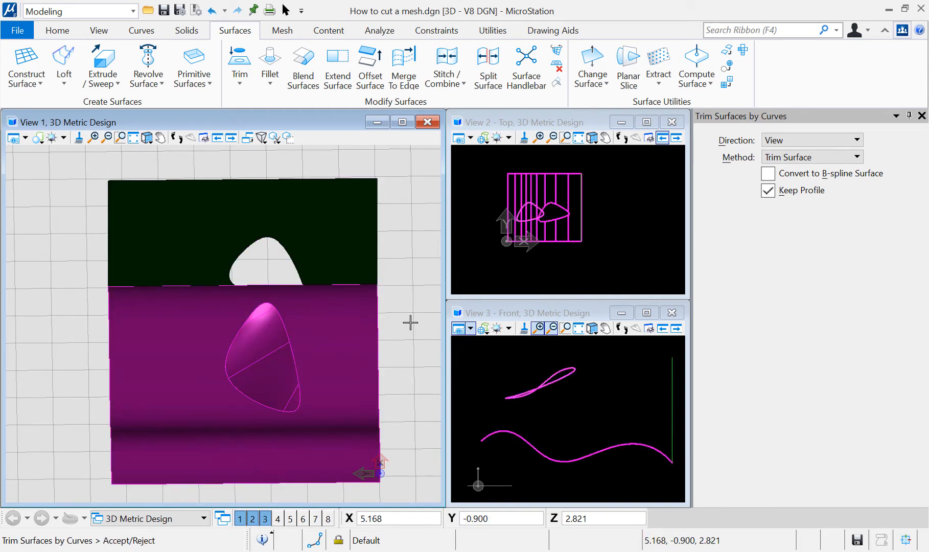
pyautogui.moveTo(408, 332)
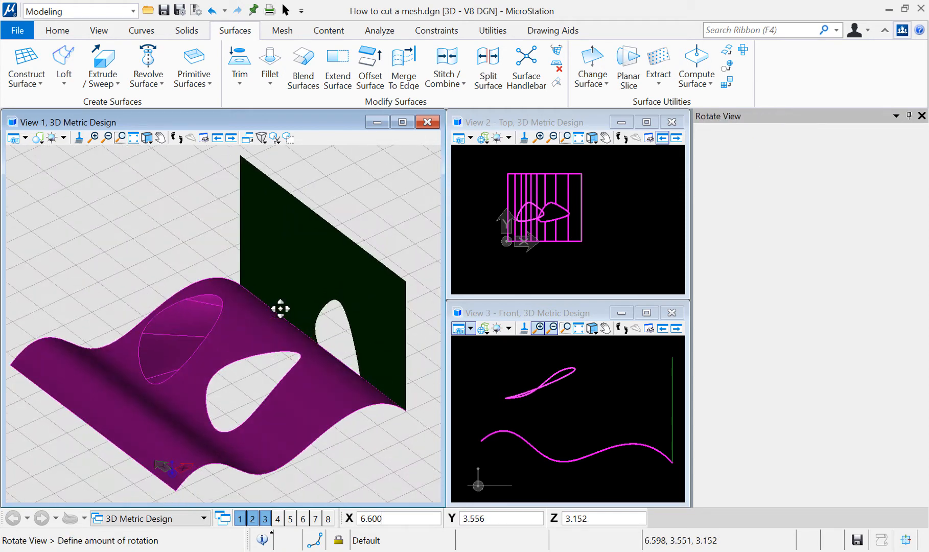
pyautogui.click(240, 60)
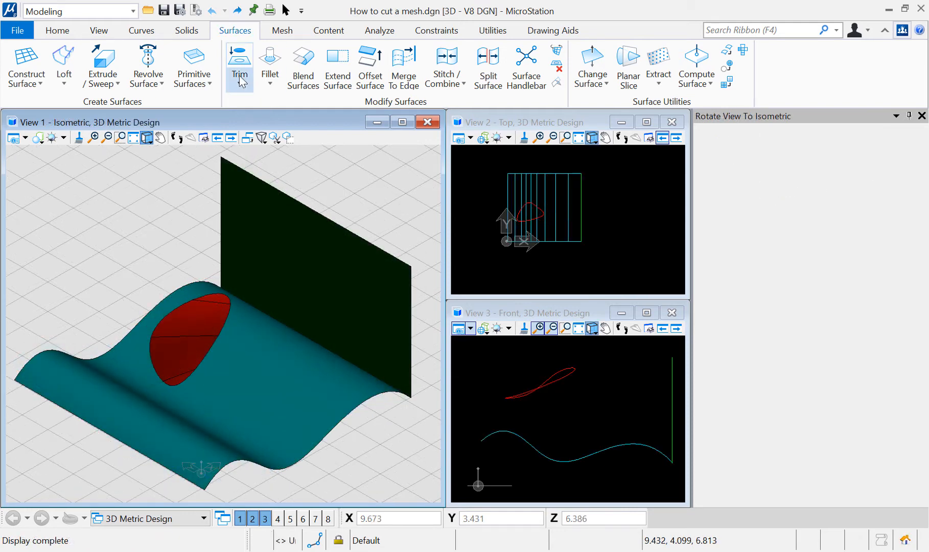
# - Restart Trim by Curves with Vector direction; pick wavy surface, red curve, vector start
pyautogui.click(239, 90)
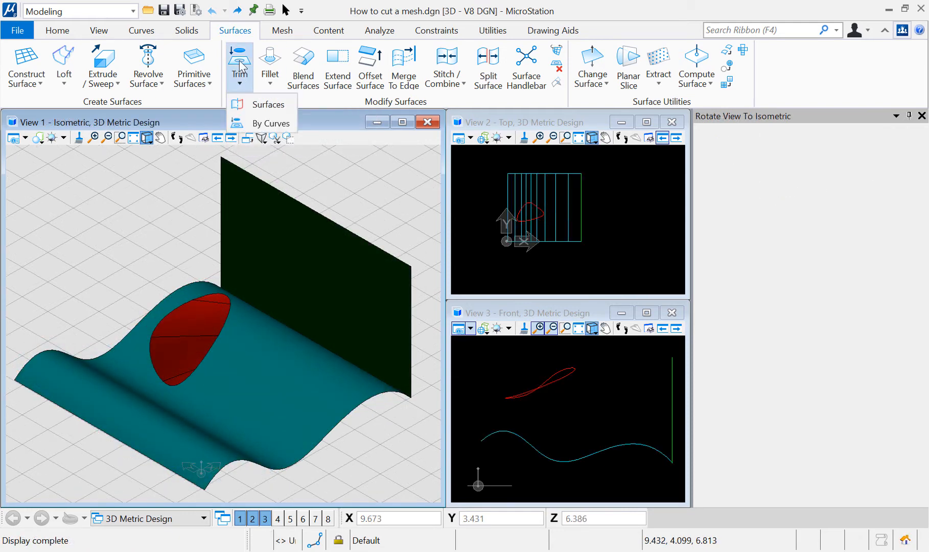
pyautogui.click(274, 123)
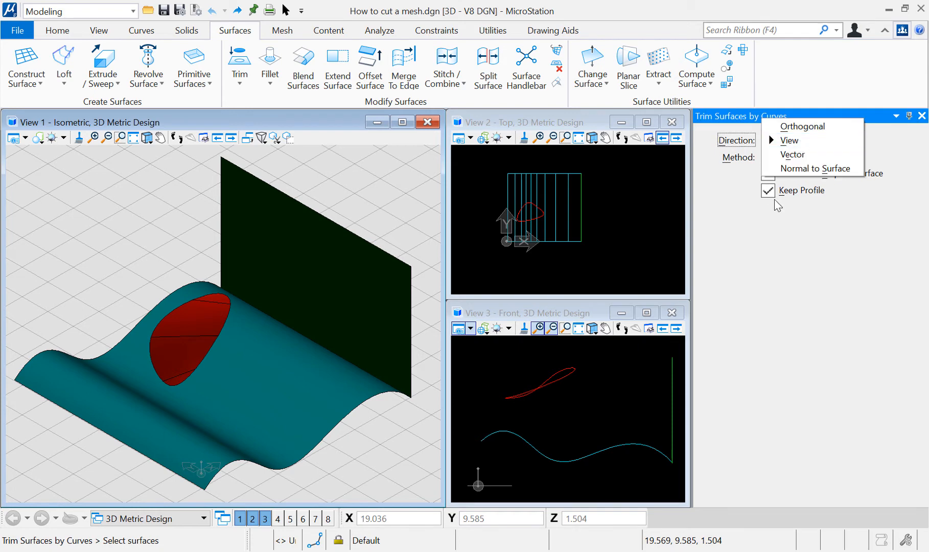
pyautogui.click(793, 155)
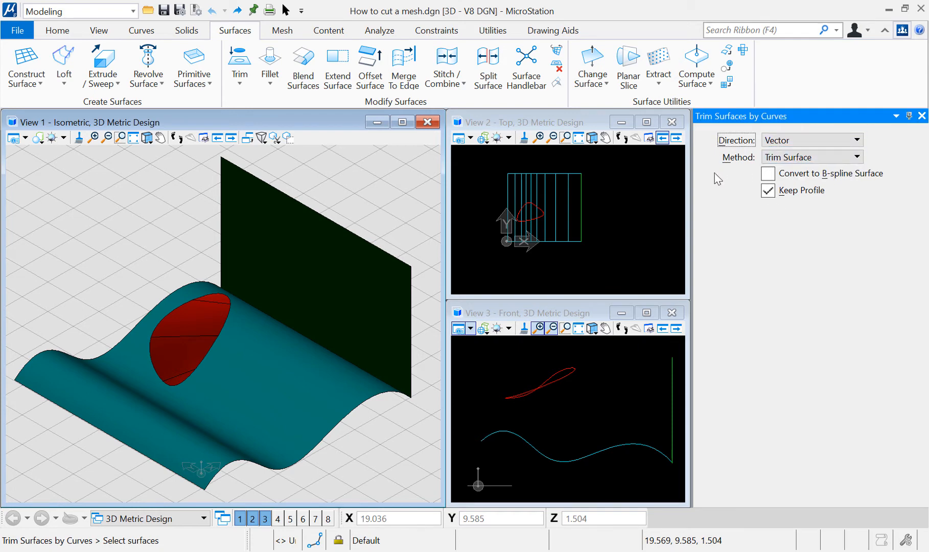
pyautogui.moveTo(282, 390)
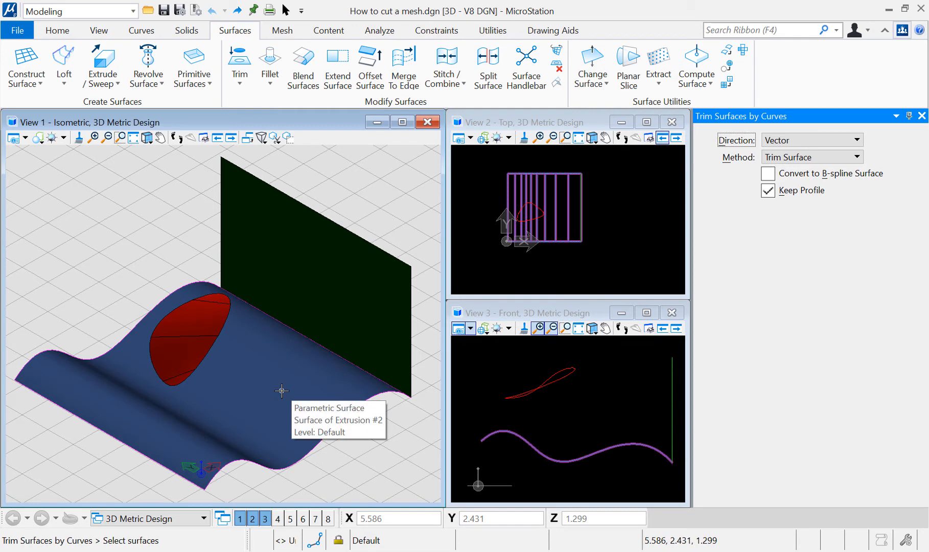
pyautogui.click(281, 391)
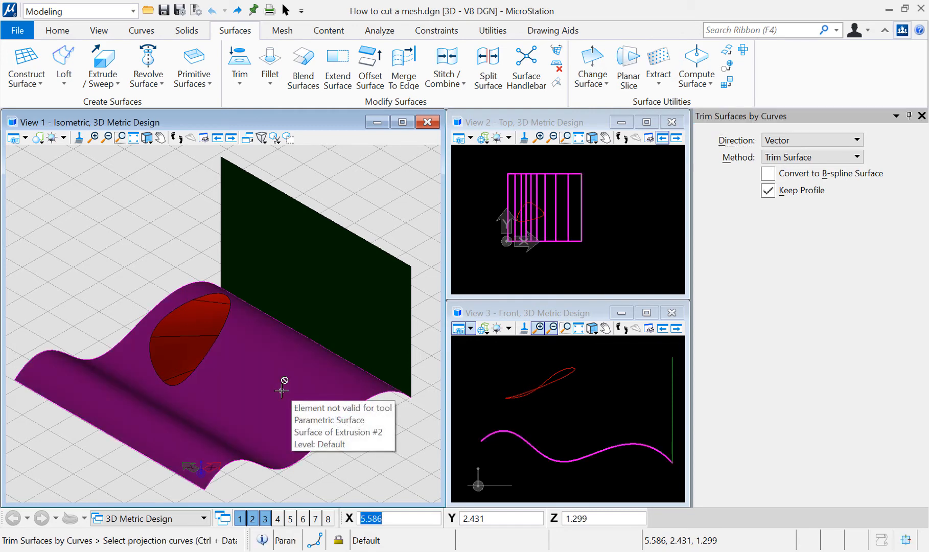
pyautogui.moveTo(342, 379)
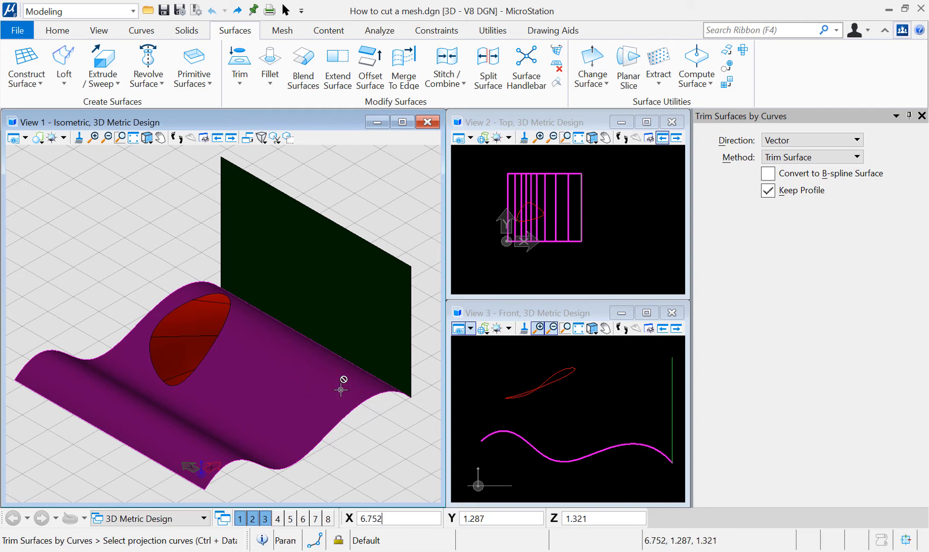
pyautogui.click(195, 355)
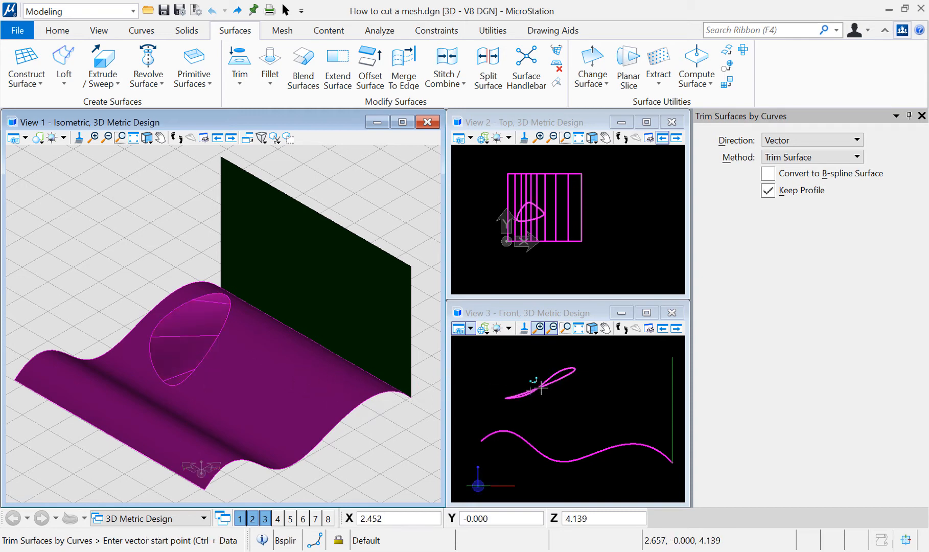
pyautogui.click(532, 390)
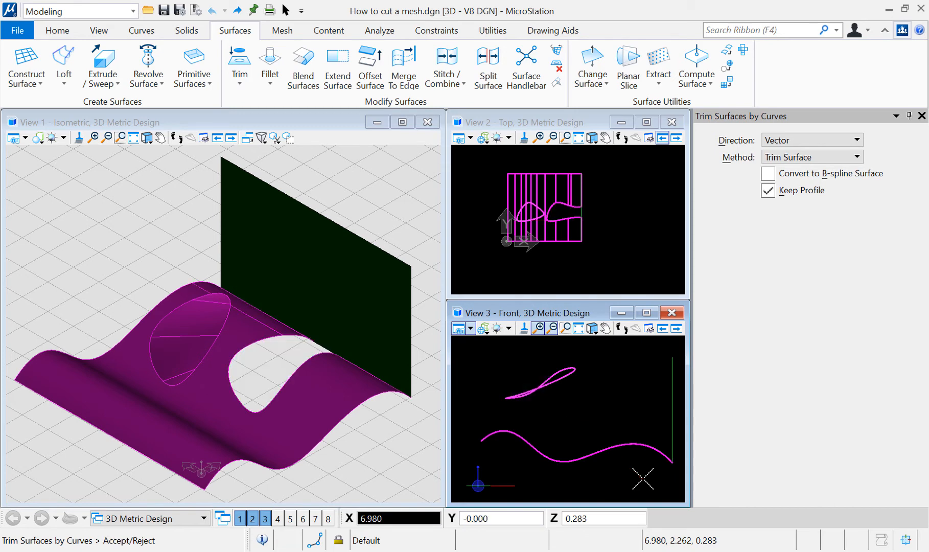
pyautogui.moveTo(502, 376)
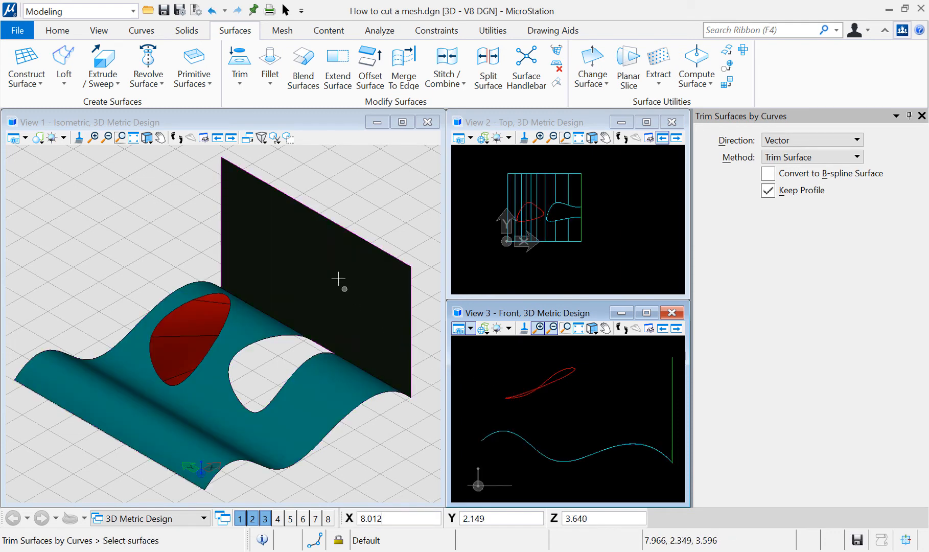
pyautogui.moveTo(304, 286)
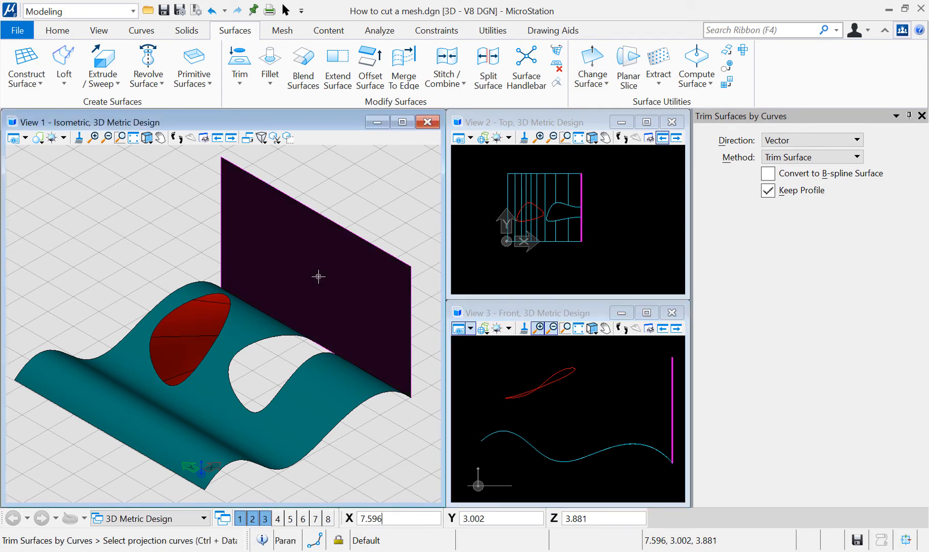
pyautogui.moveTo(211, 347)
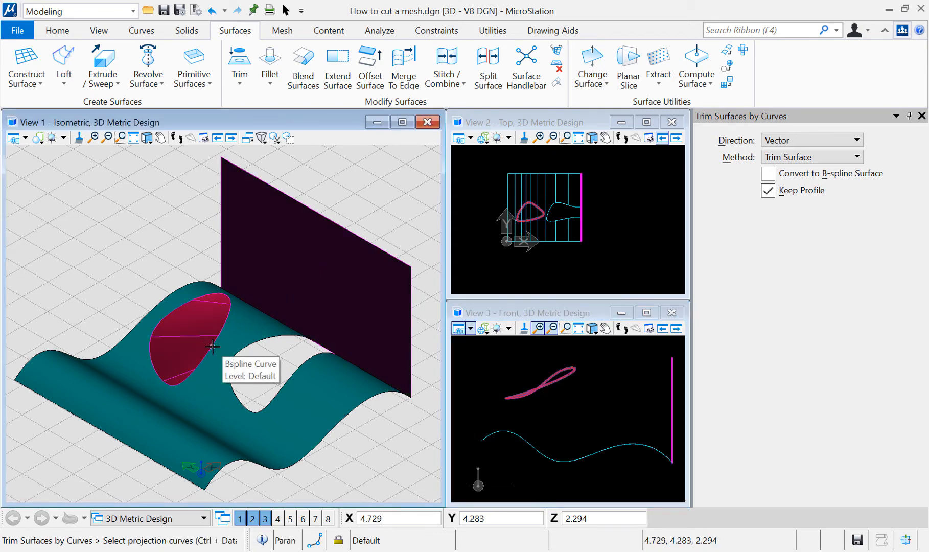
# - Pick the red curve and draw the projection vector's start and end points in the top view
pyautogui.click(211, 346)
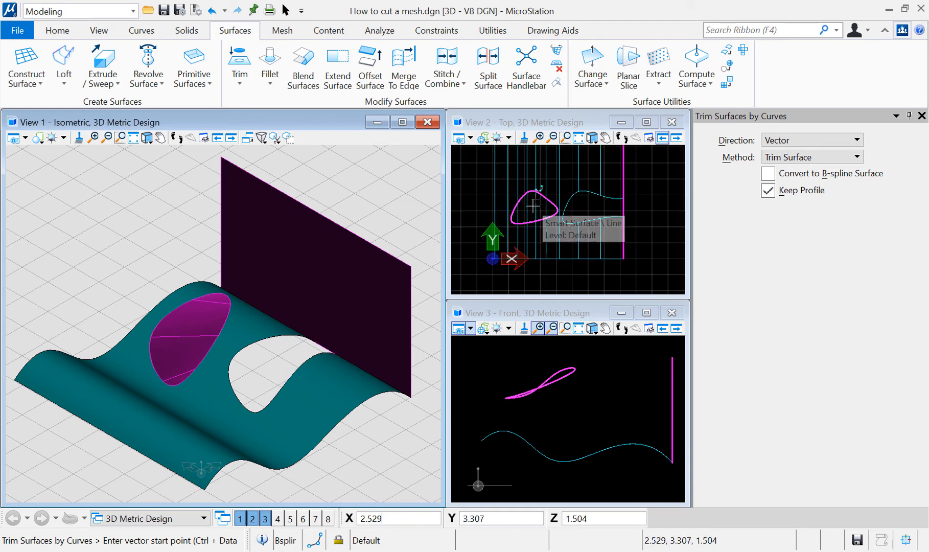
pyautogui.click(533, 223)
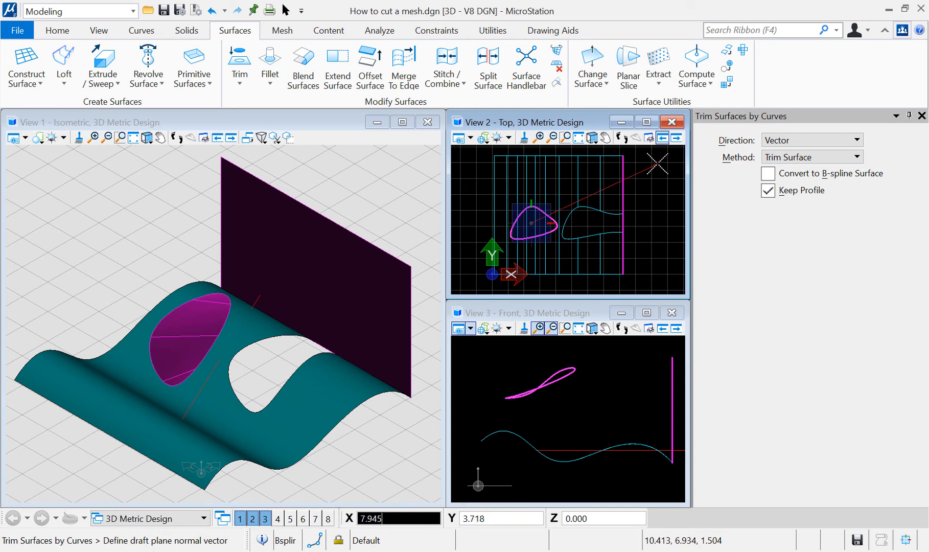
pyautogui.click(648, 181)
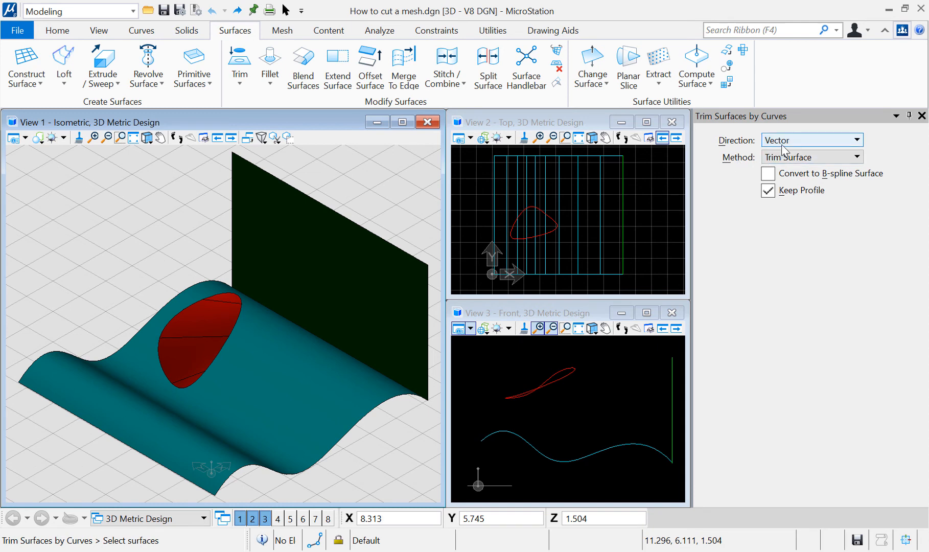
# - Set projection Direction to Normal to Surface and pick the vertical plane
pyautogui.click(811, 140)
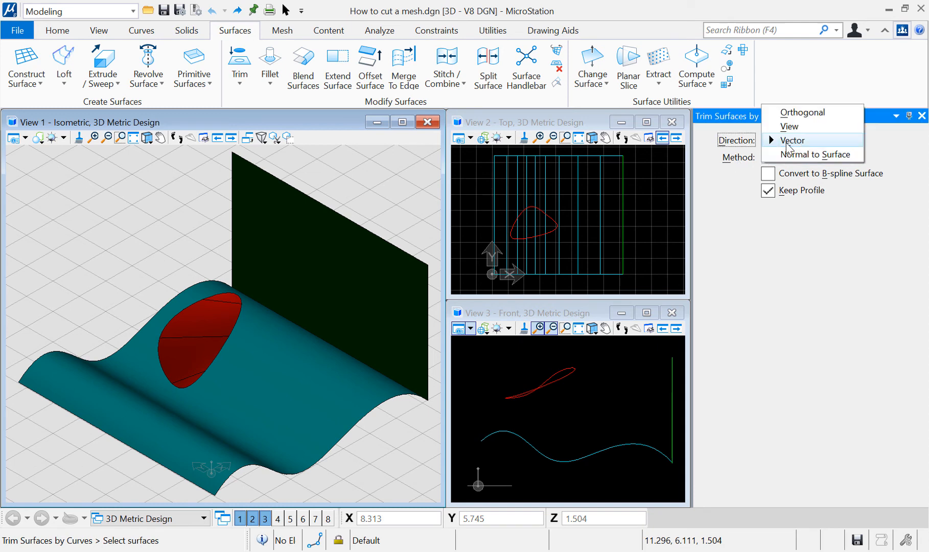
pyautogui.click(831, 155)
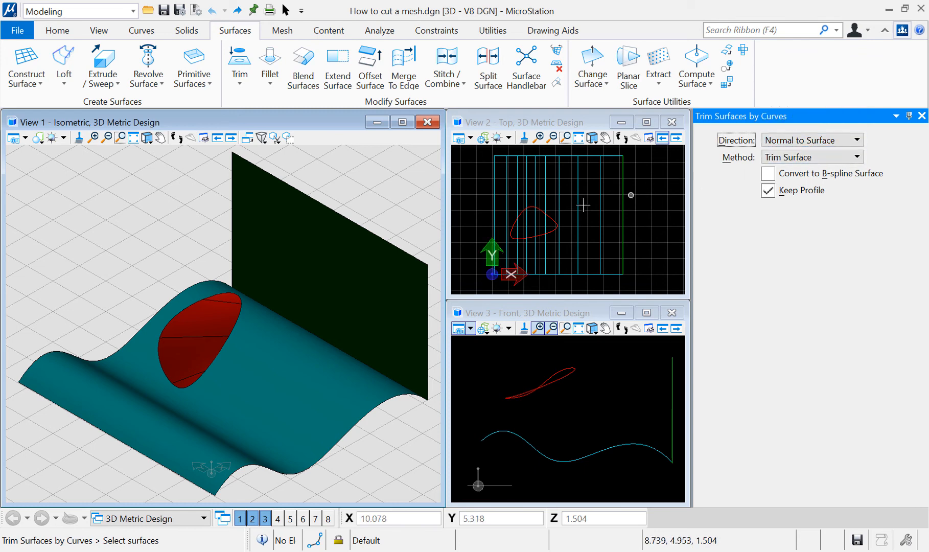
pyautogui.click(383, 253)
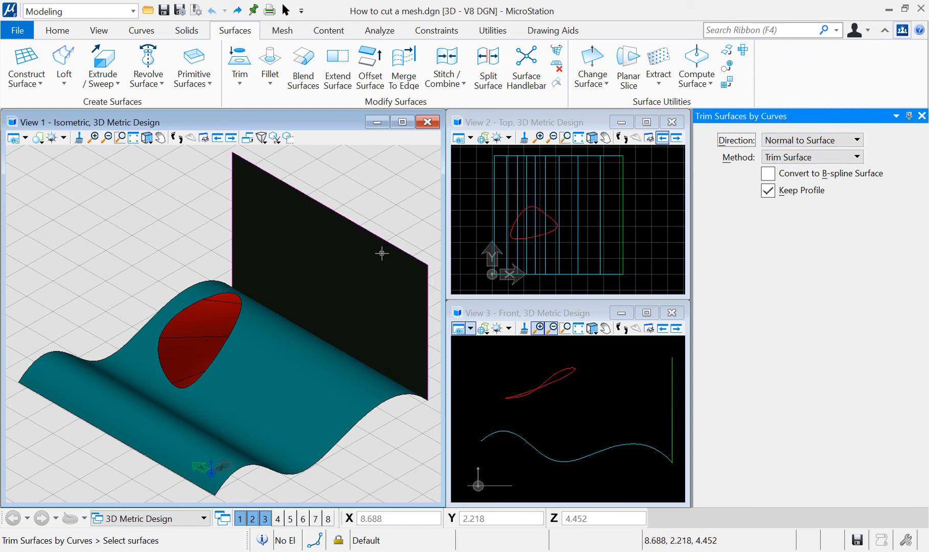
pyautogui.moveTo(382, 253)
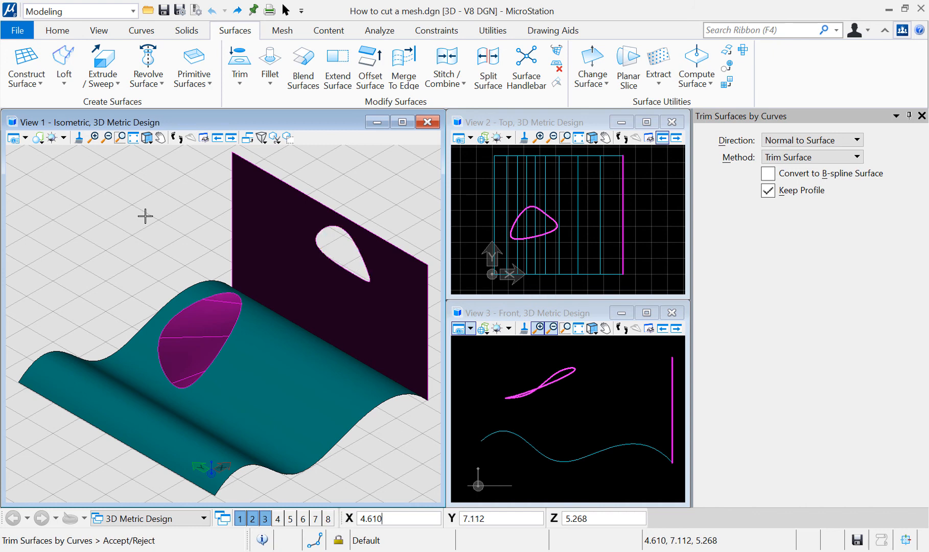
pyautogui.moveTo(334, 292)
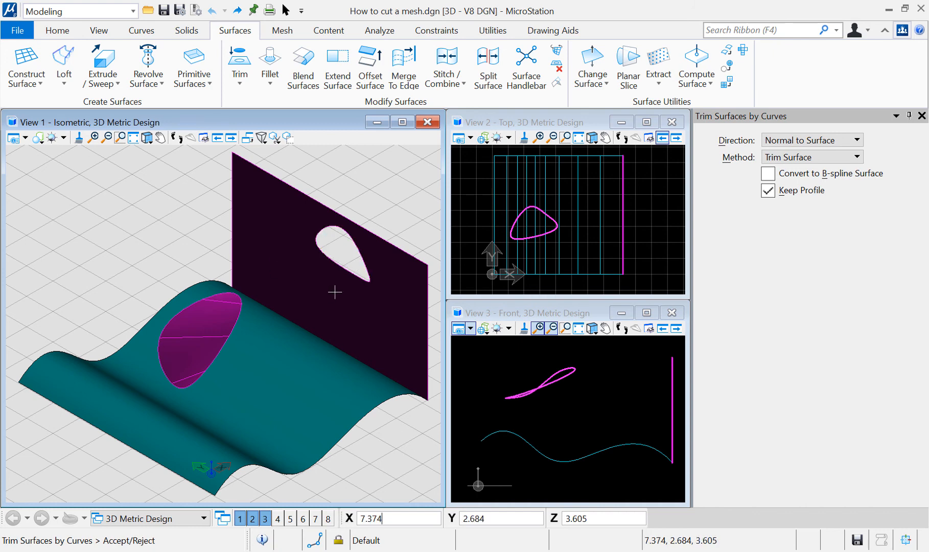